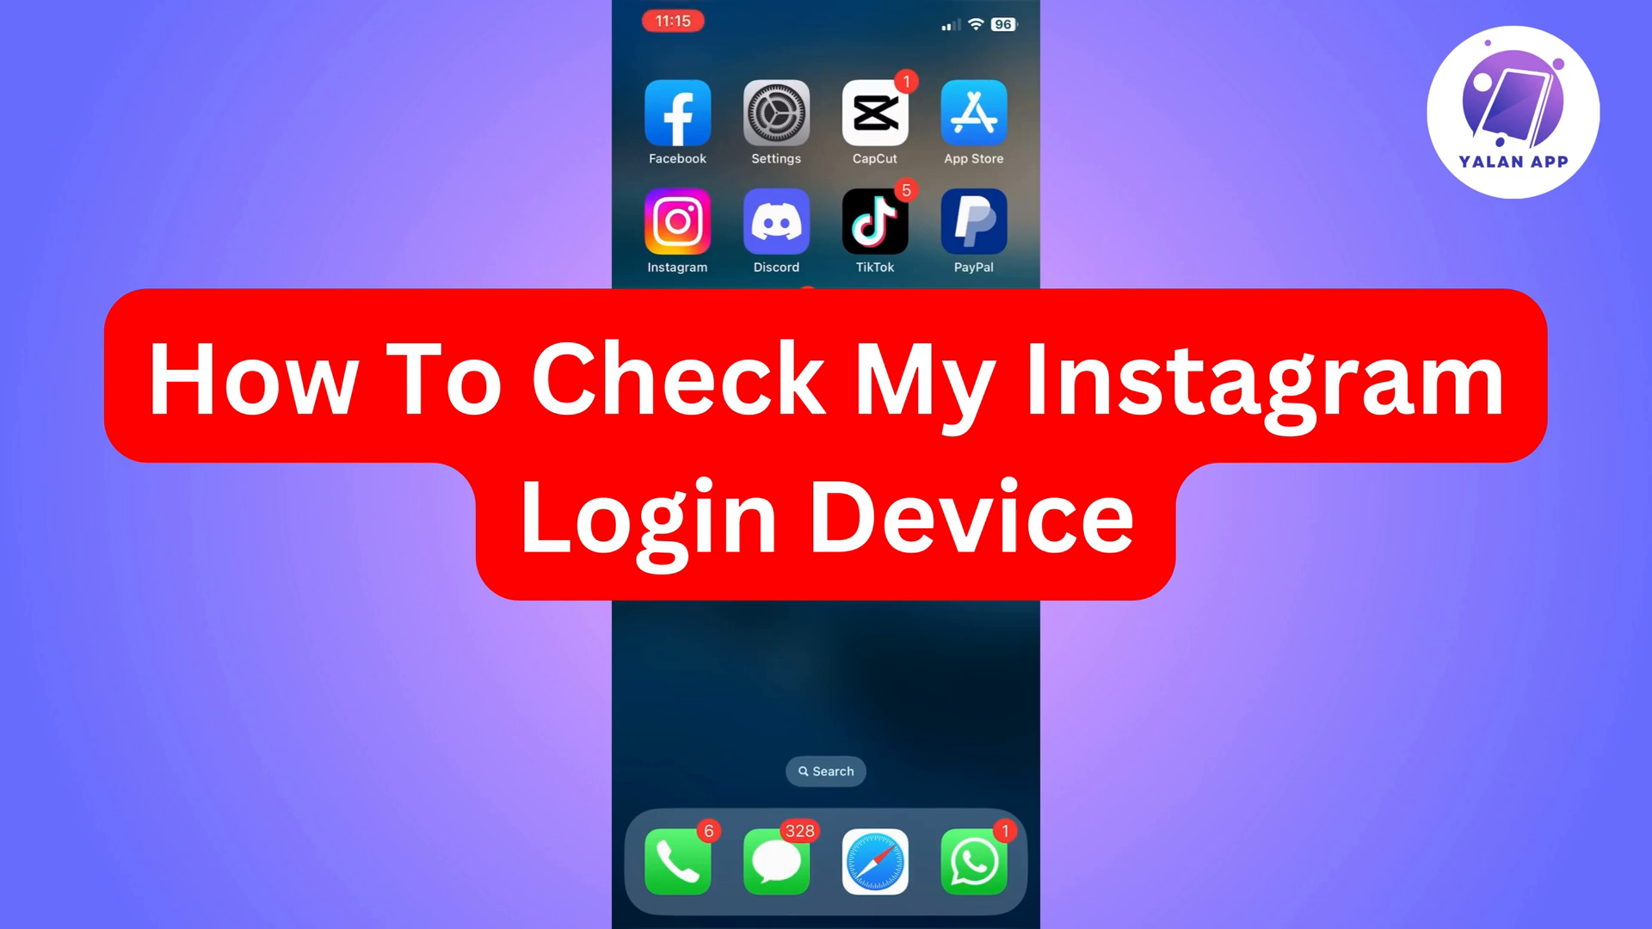
- Launch Instagram from the home screen and land on your profile page
left_click(677, 228)
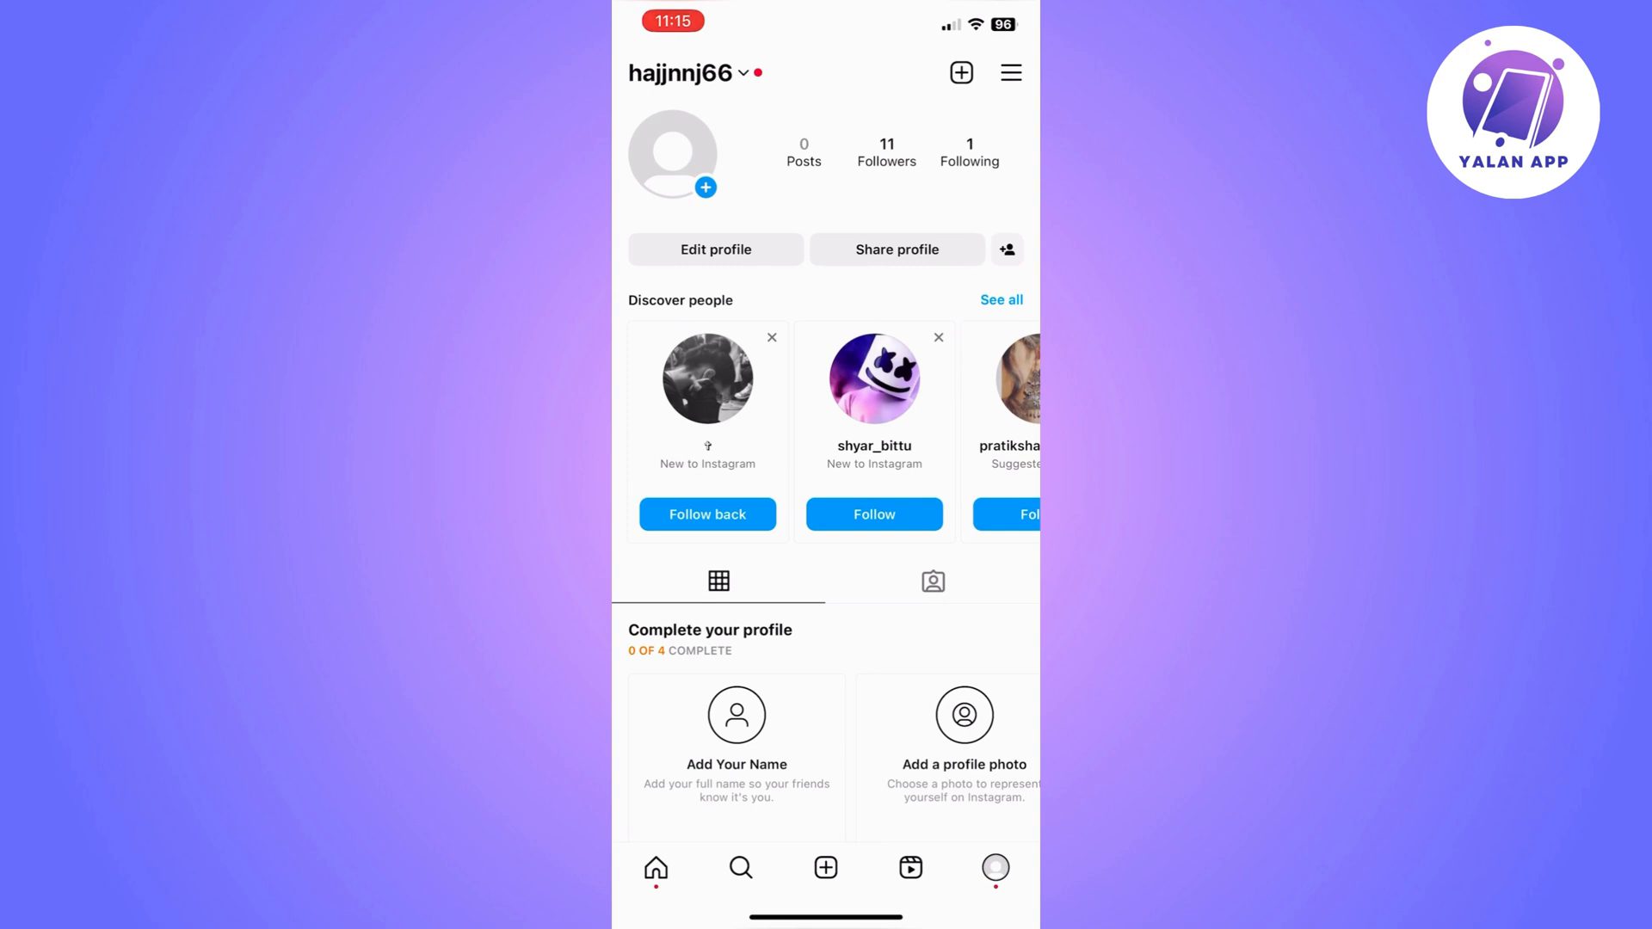
- Bring up Settings and privacy from the profile's hamburger menu
left_click(1009, 72)
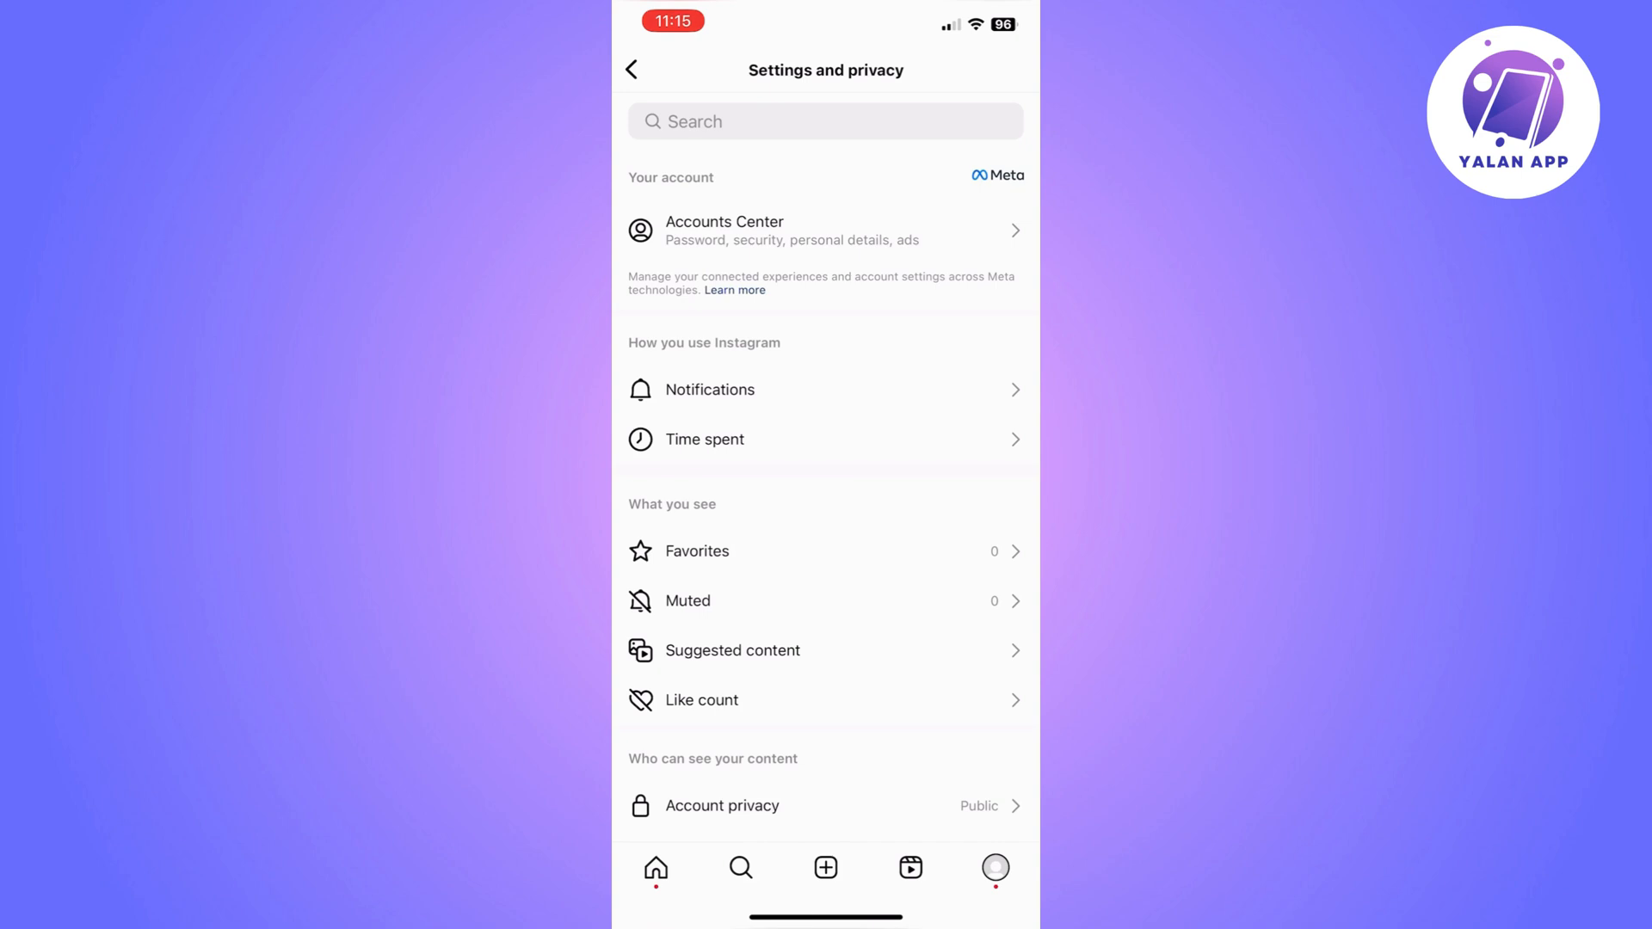
- Go through Accounts Center and Password and security to Where you're logged in
left_click(824, 229)
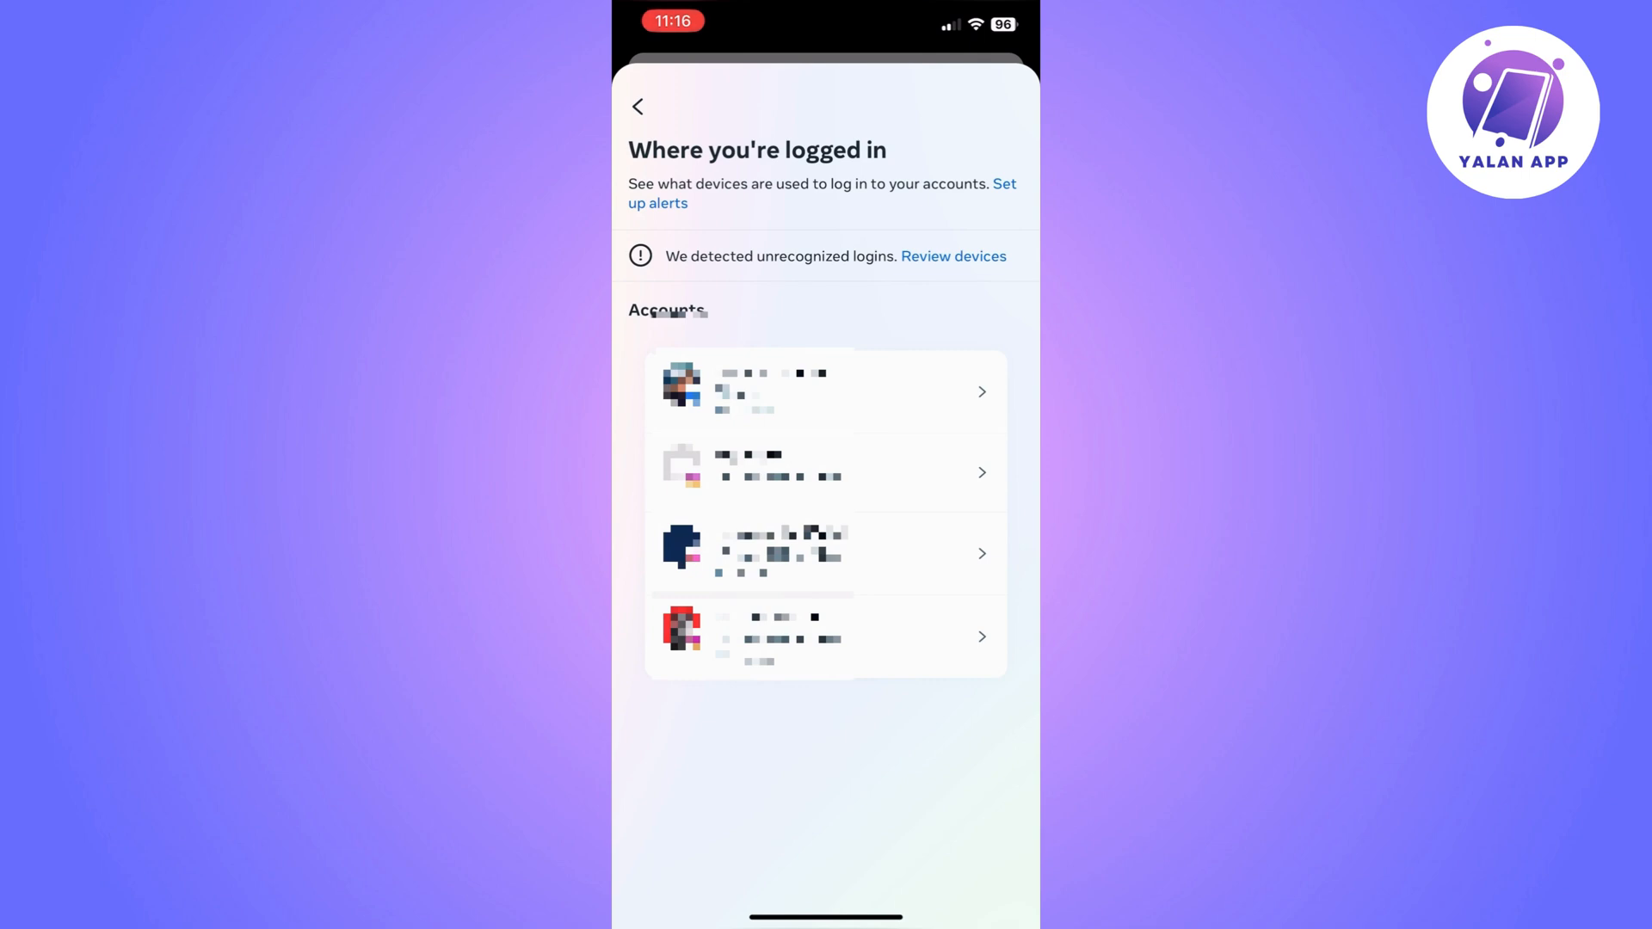
left_click(824, 391)
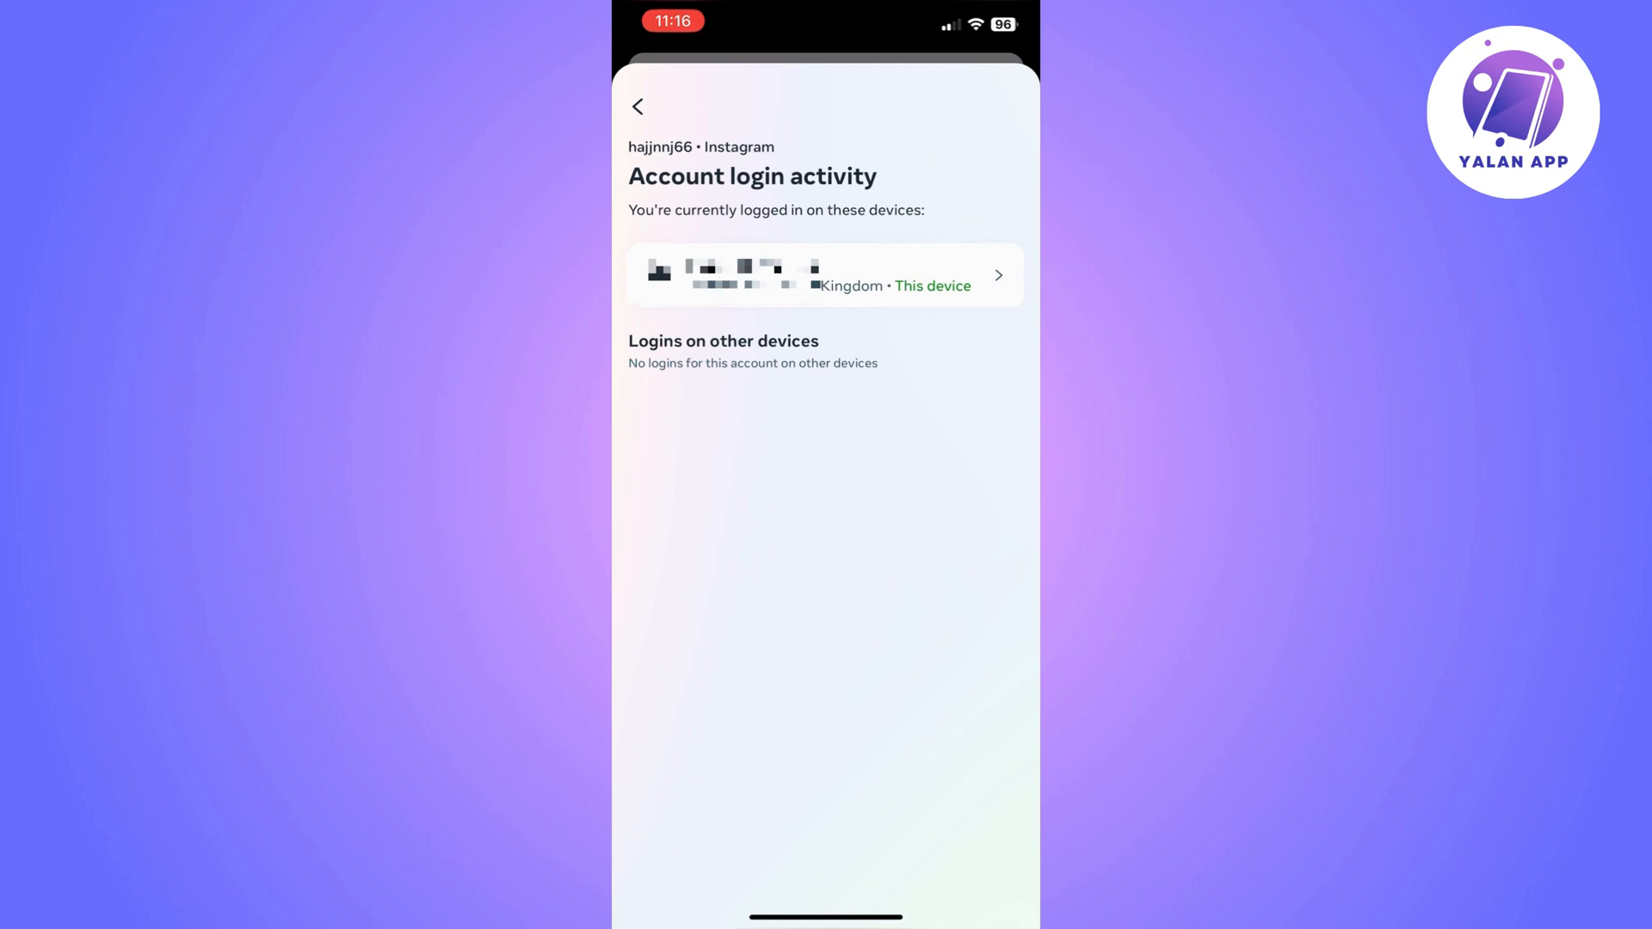
- View the current device's details in Account login activity, confirming it is the only login
left_click(825, 275)
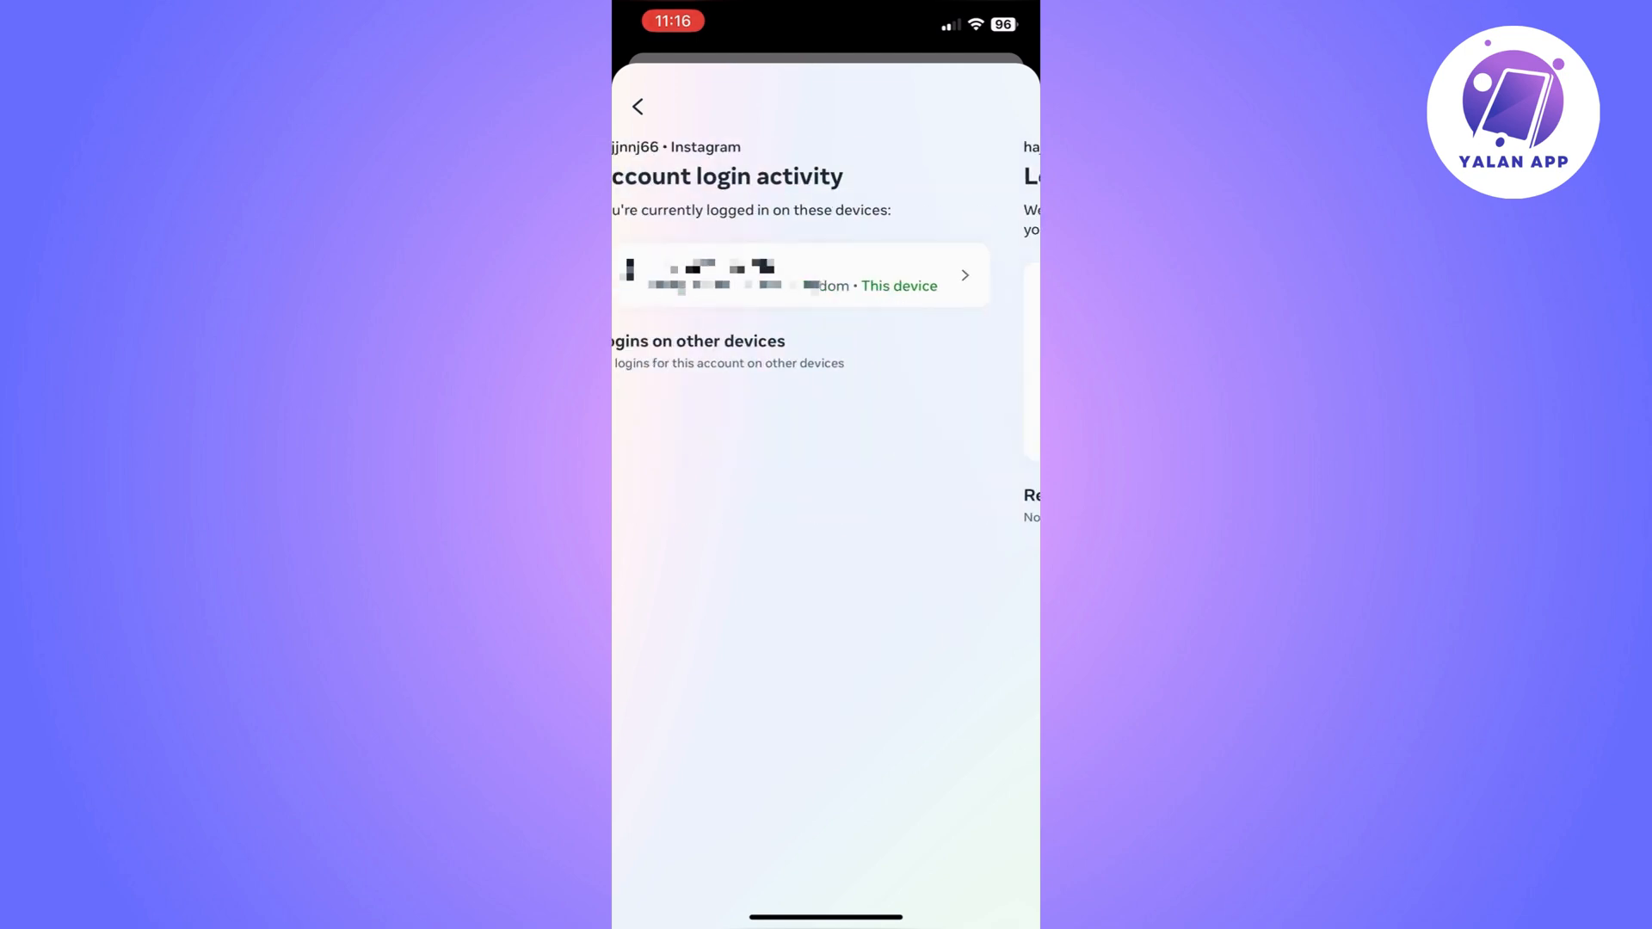
- Exit the login activity screens and scroll through posts on the home feed
left_click(637, 105)
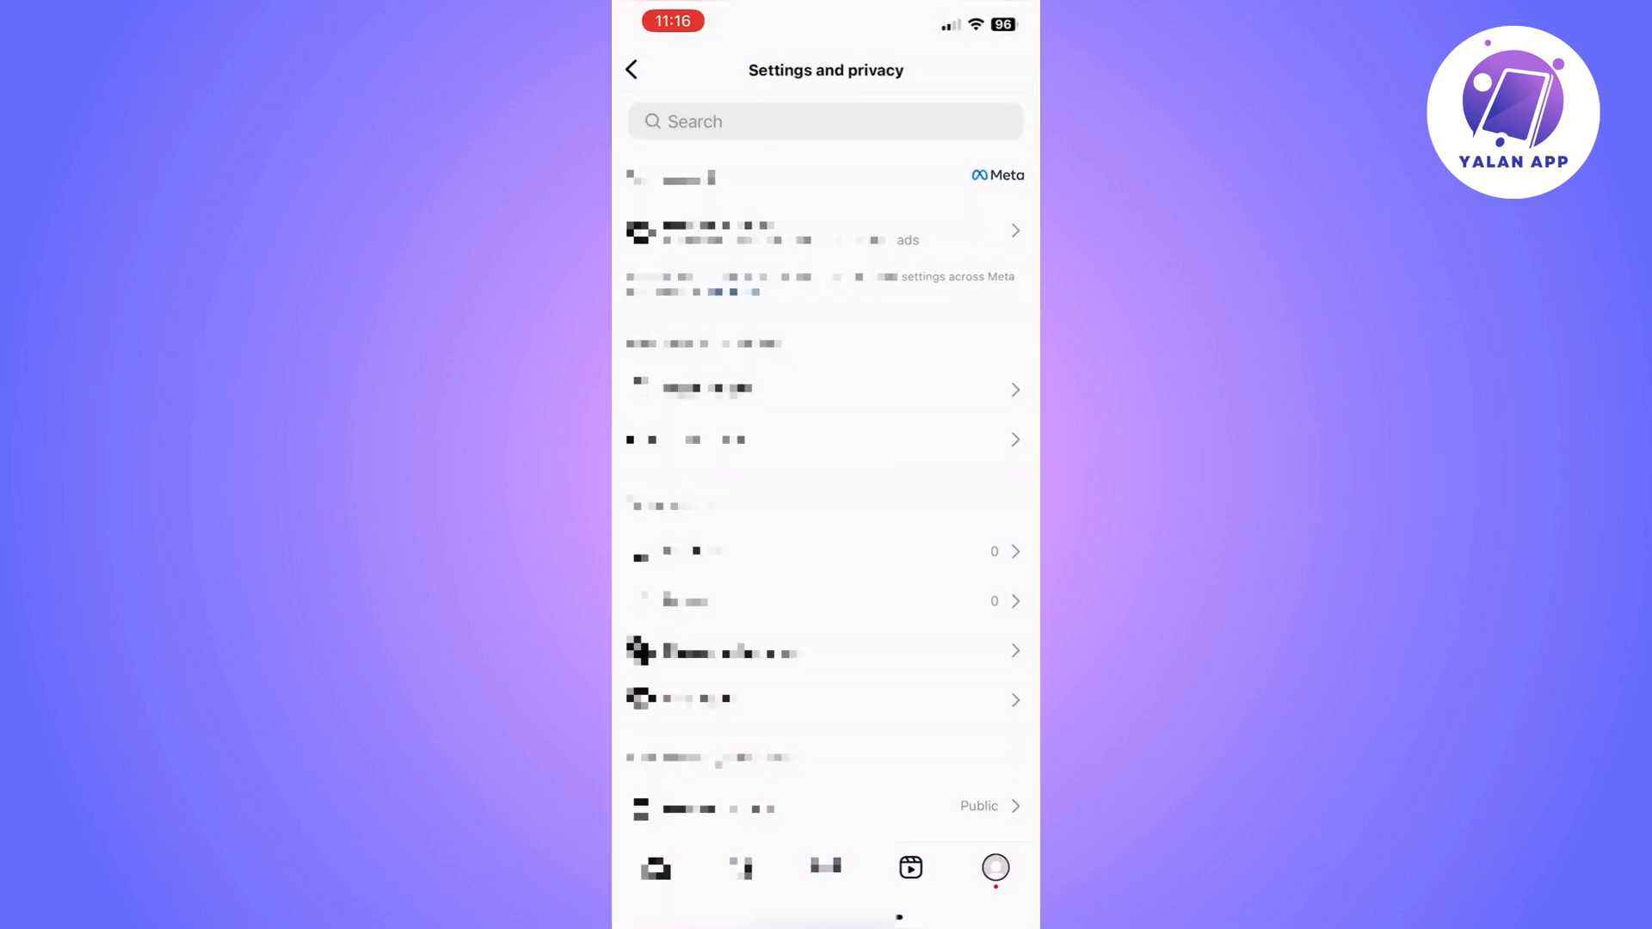
left_click(631, 69)
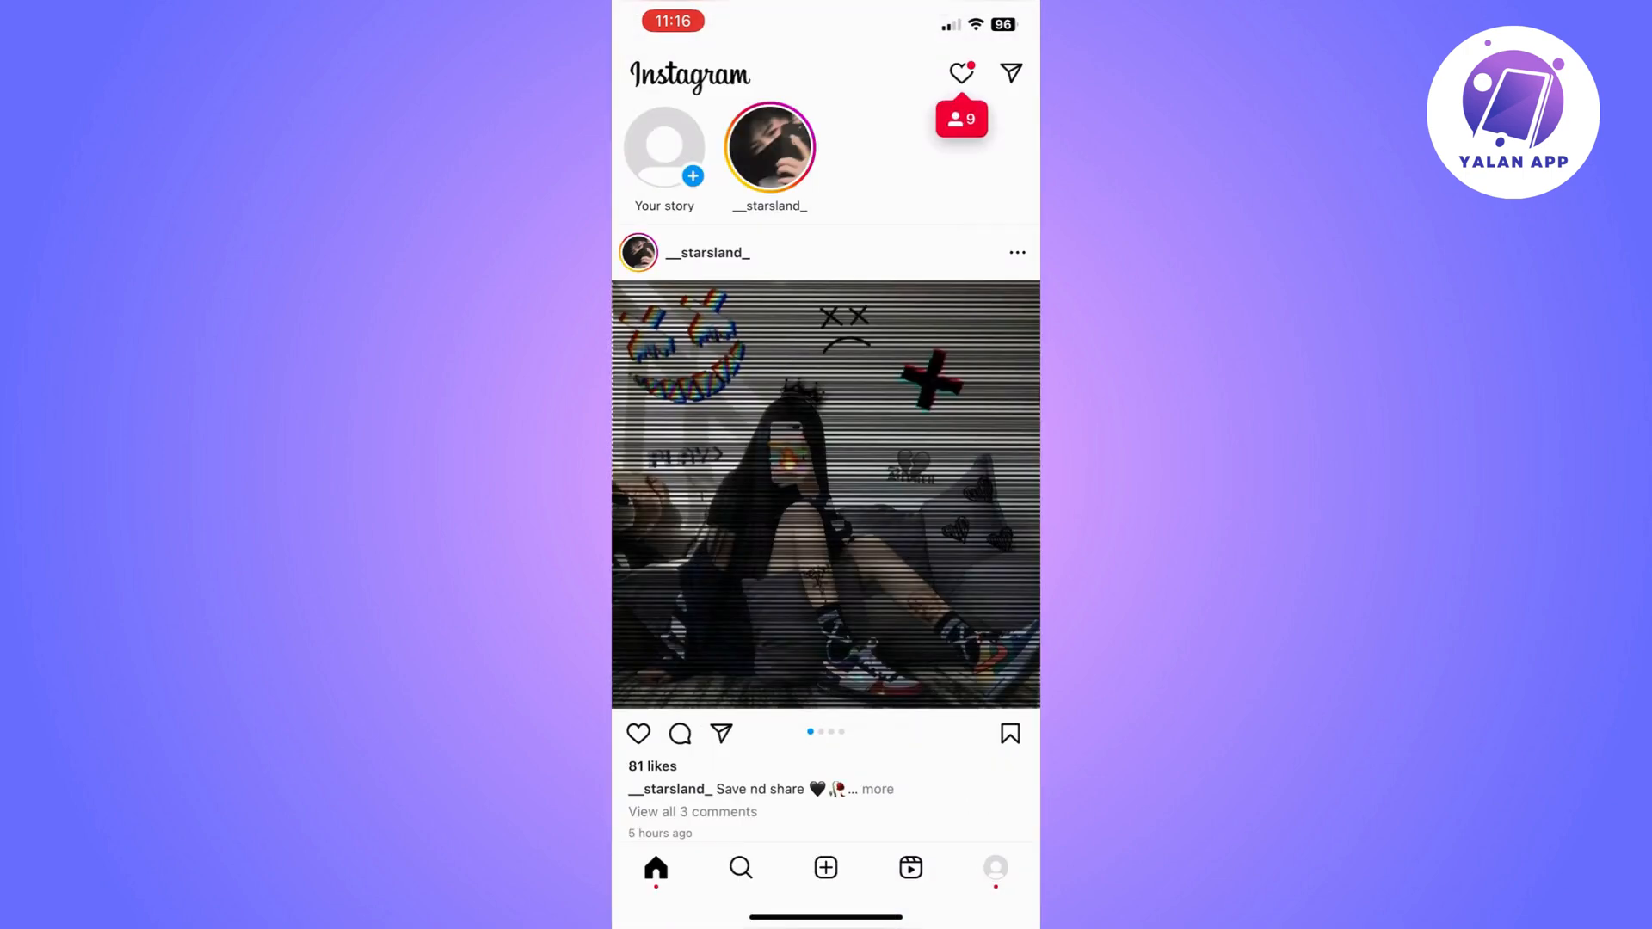
scroll("down", 3)
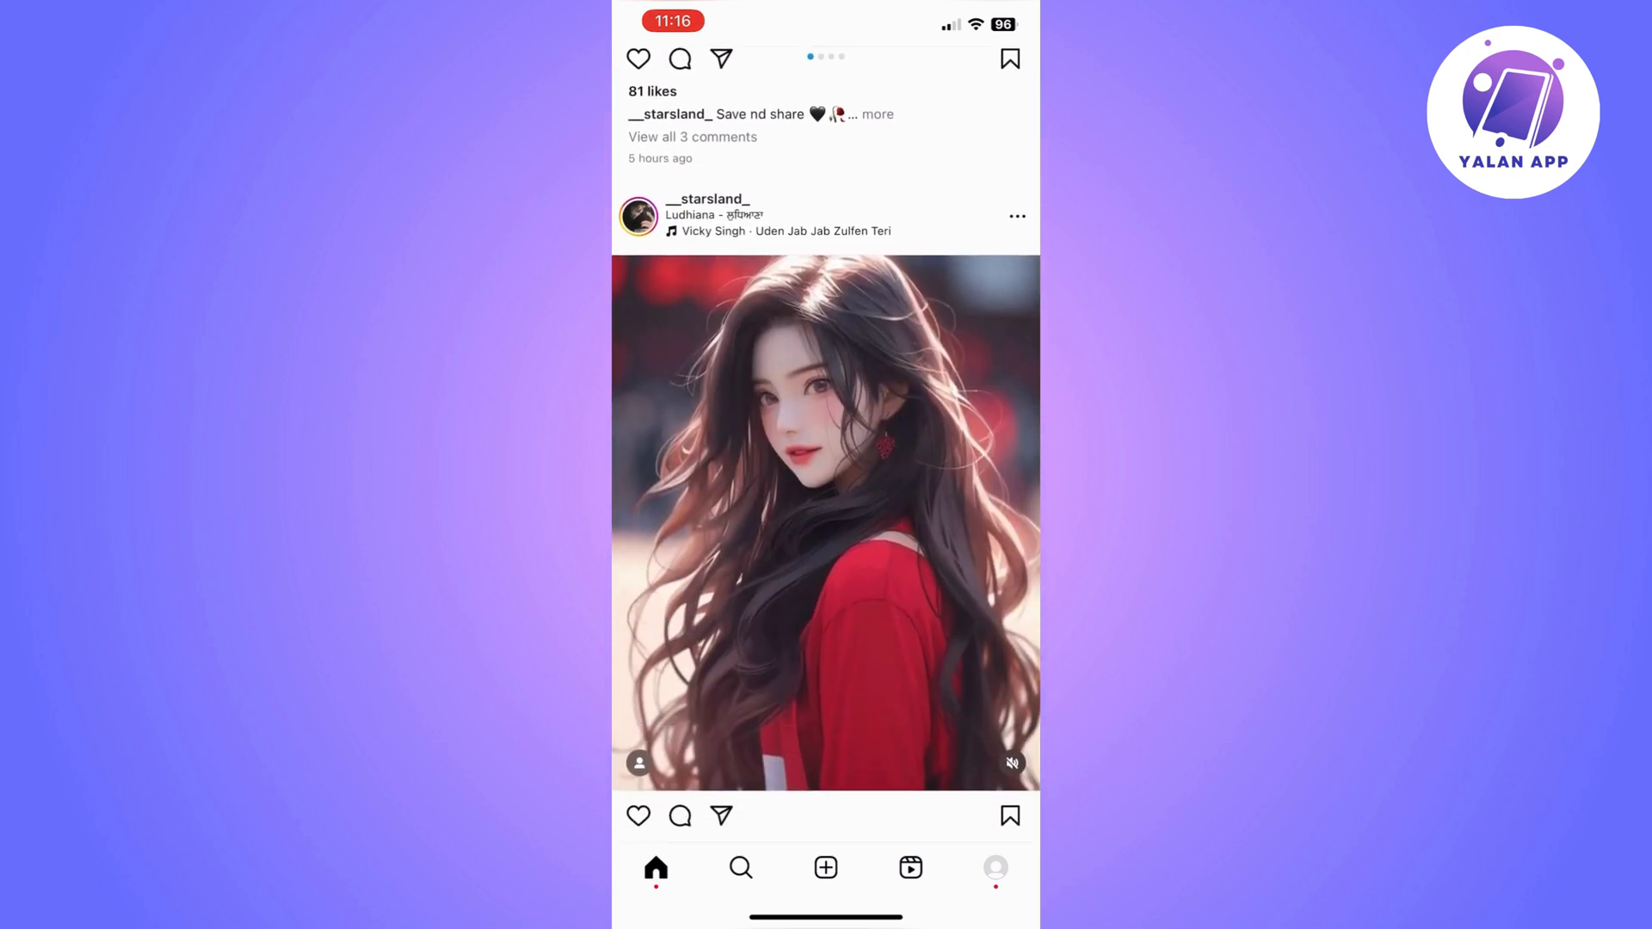